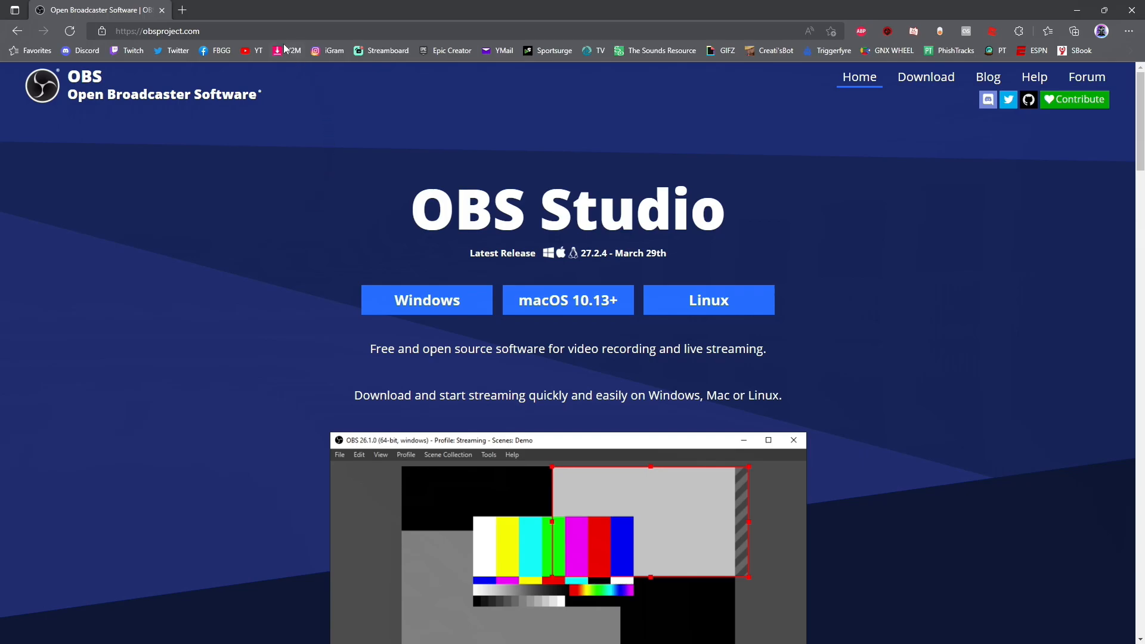
- Download the OBS-Studio-27.2.4 Full Installer for Windows from obsproject.com in Edge
click(157, 31)
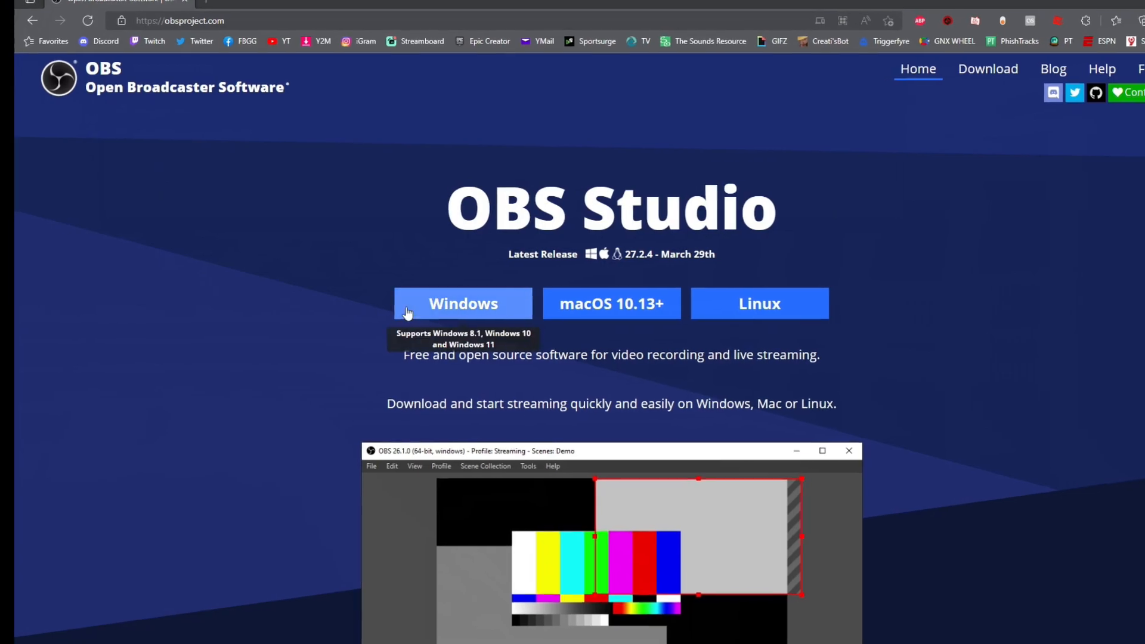
click(463, 302)
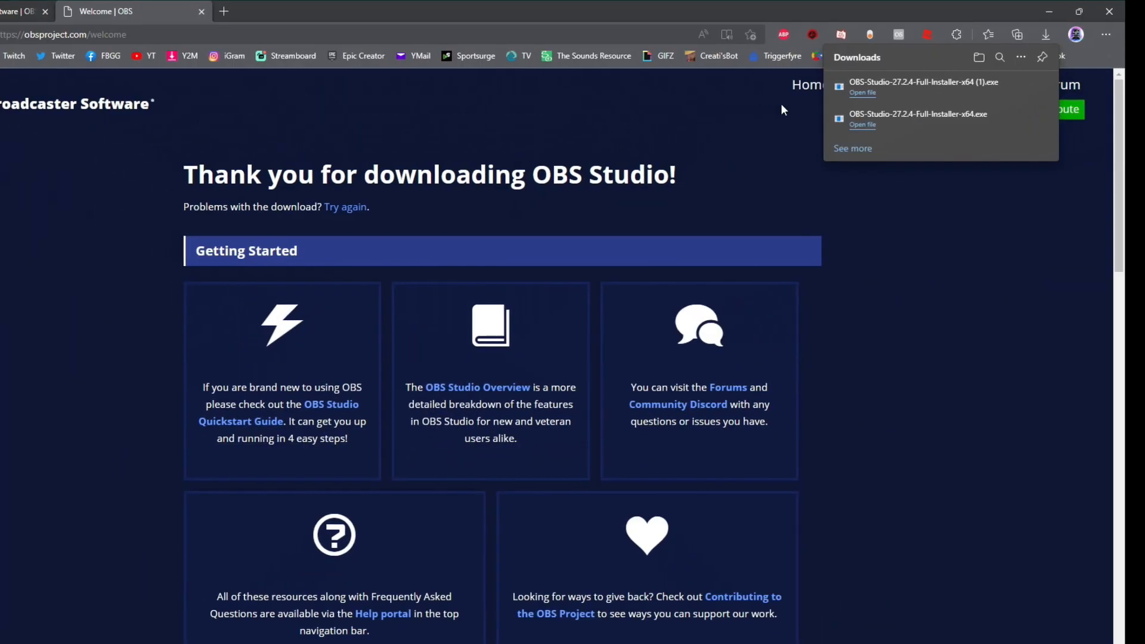
click(862, 92)
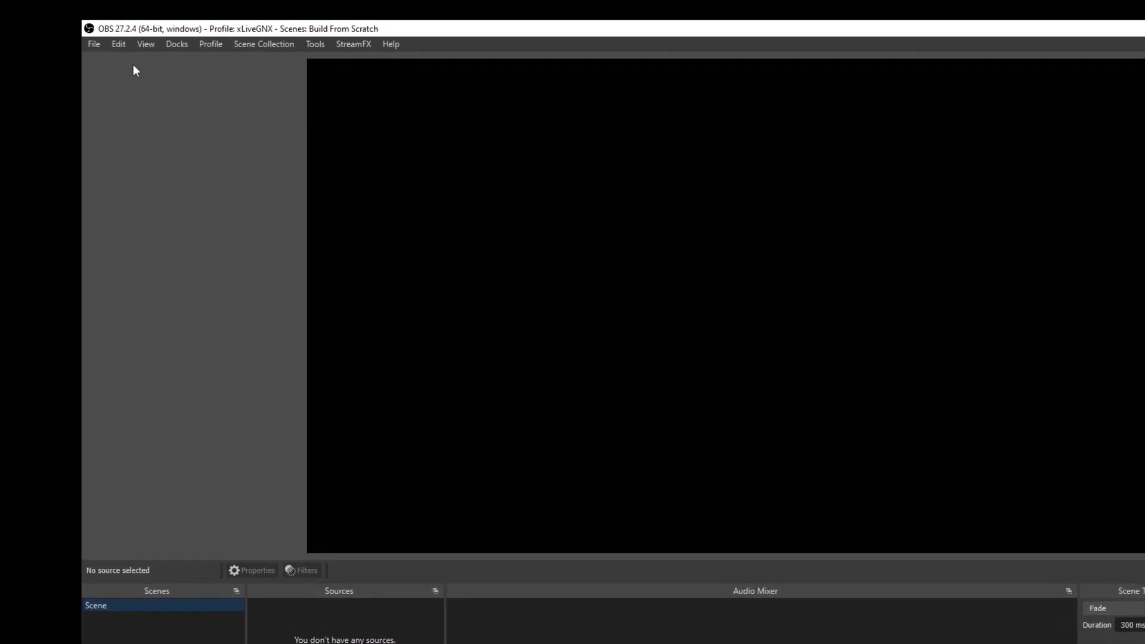
- In Settings > Stream, choose Twitch as the service and connect the Twitch account
click(93, 44)
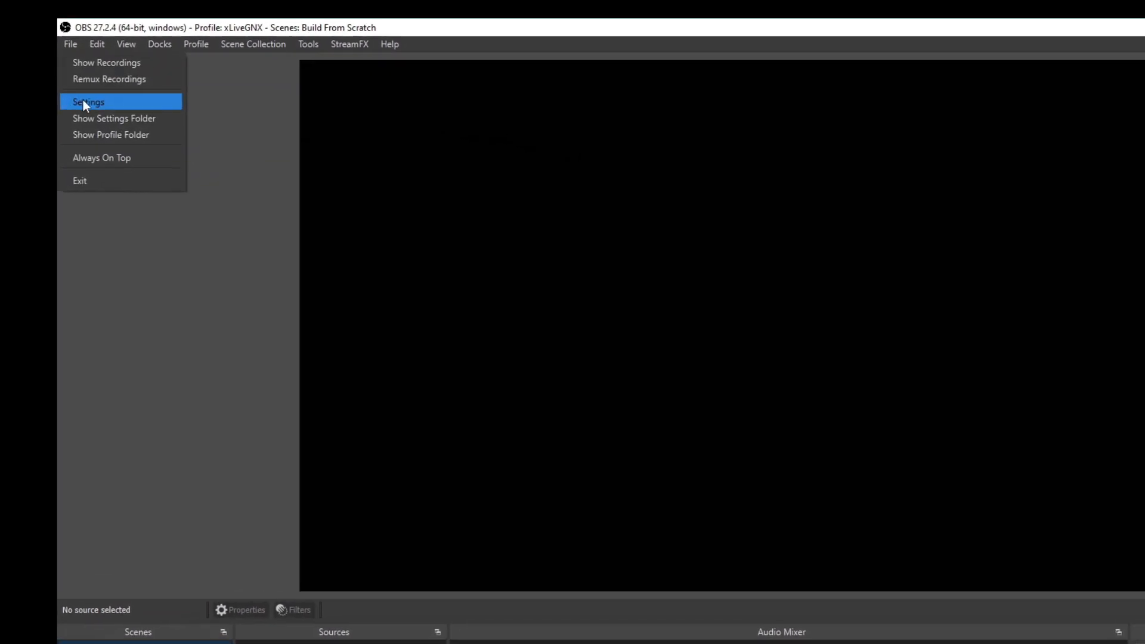
click(87, 101)
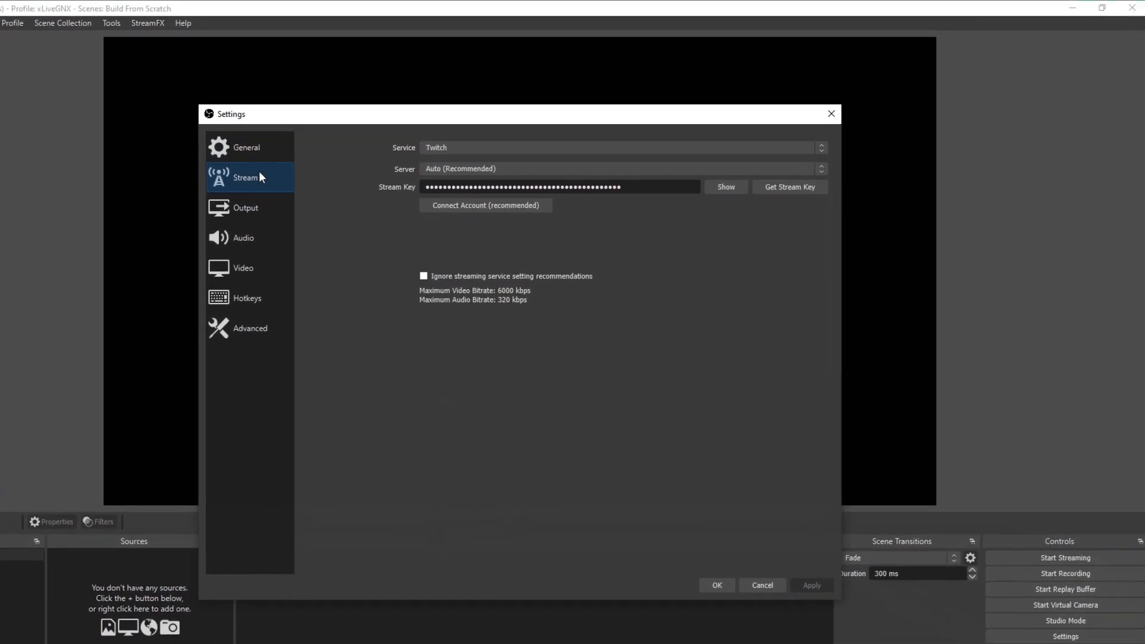
click(617, 148)
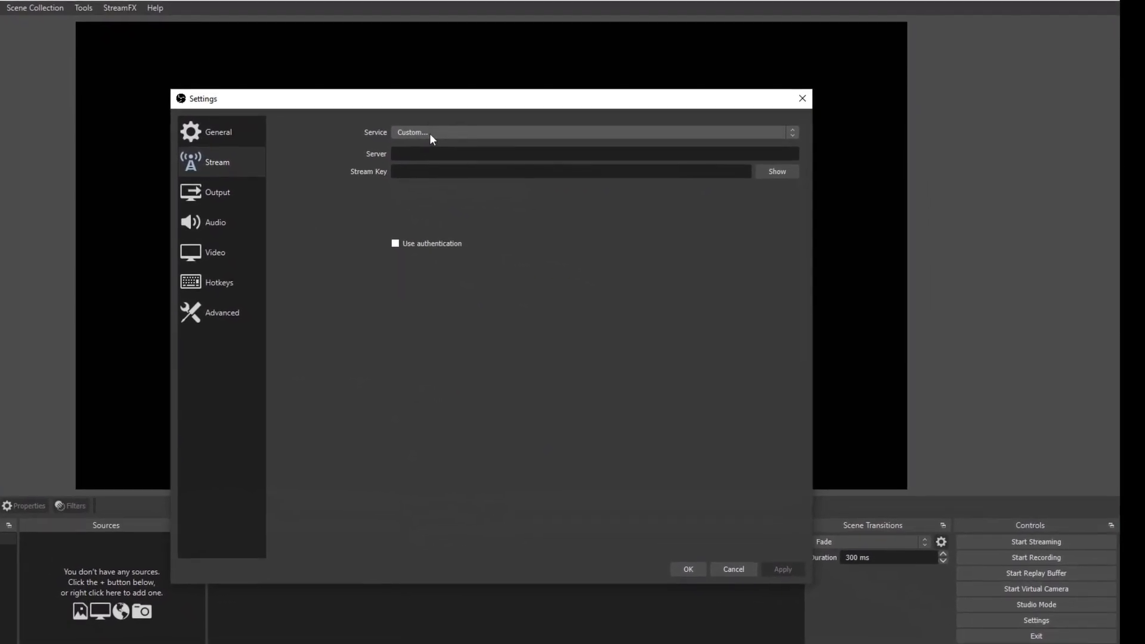
click(592, 133)
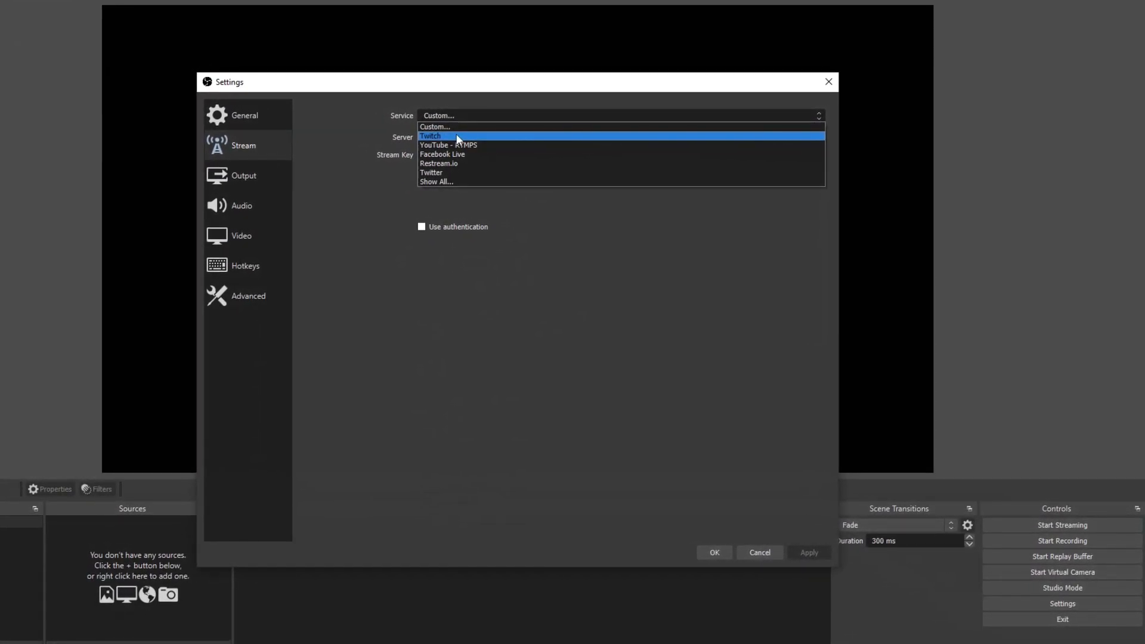
click(431, 136)
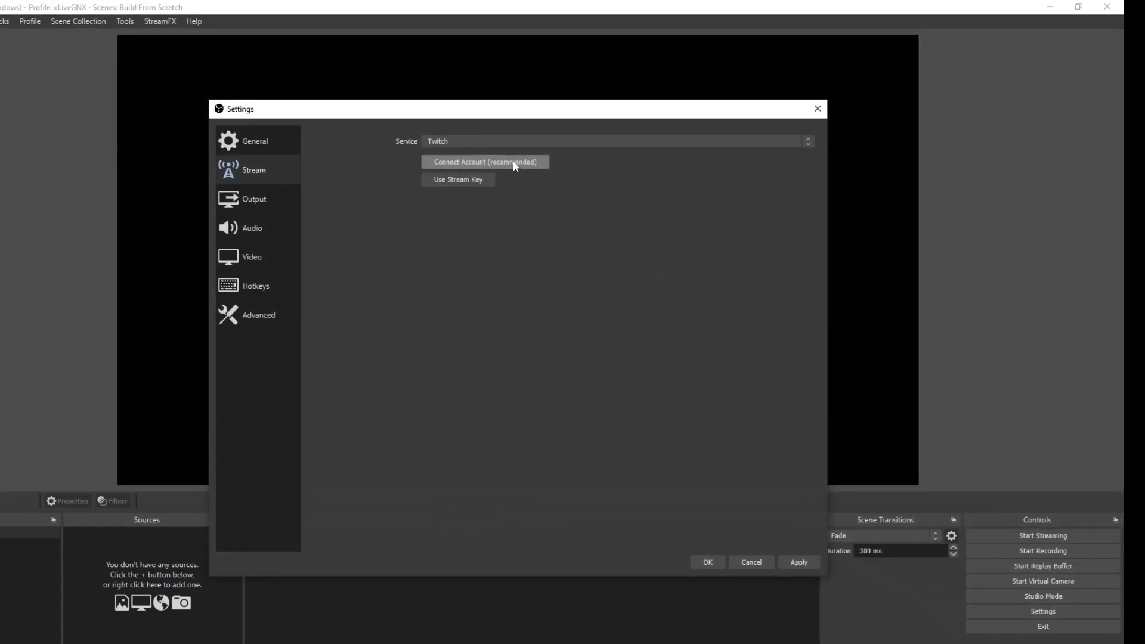
click(484, 161)
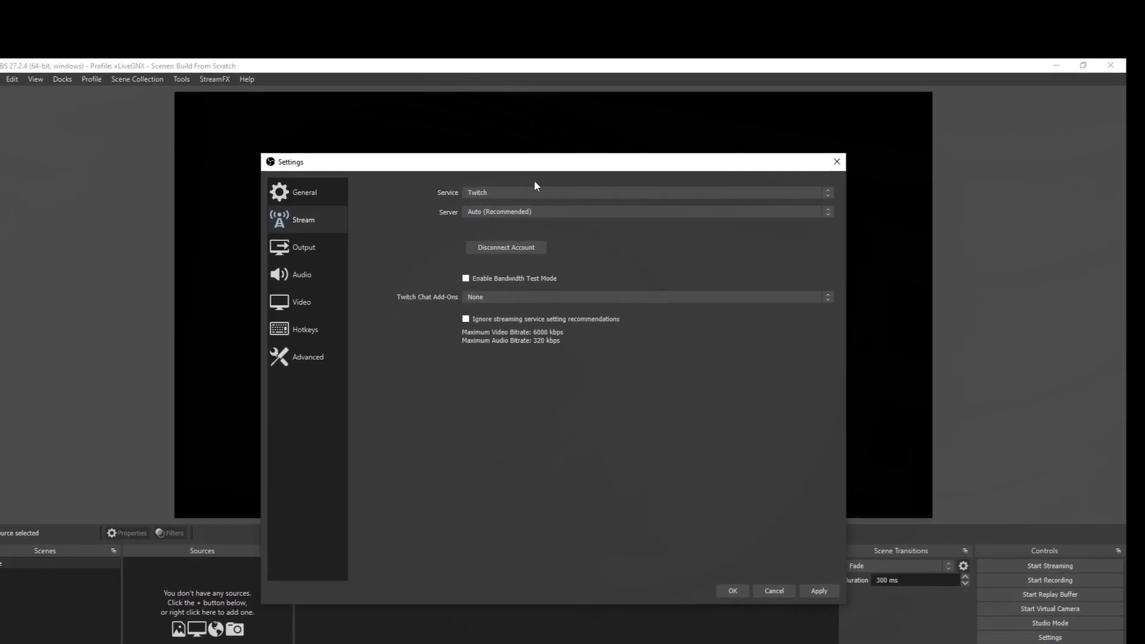
- Keep the Advanced output mode in Settings > Output with the NVENC H.264 encoder
click(304, 247)
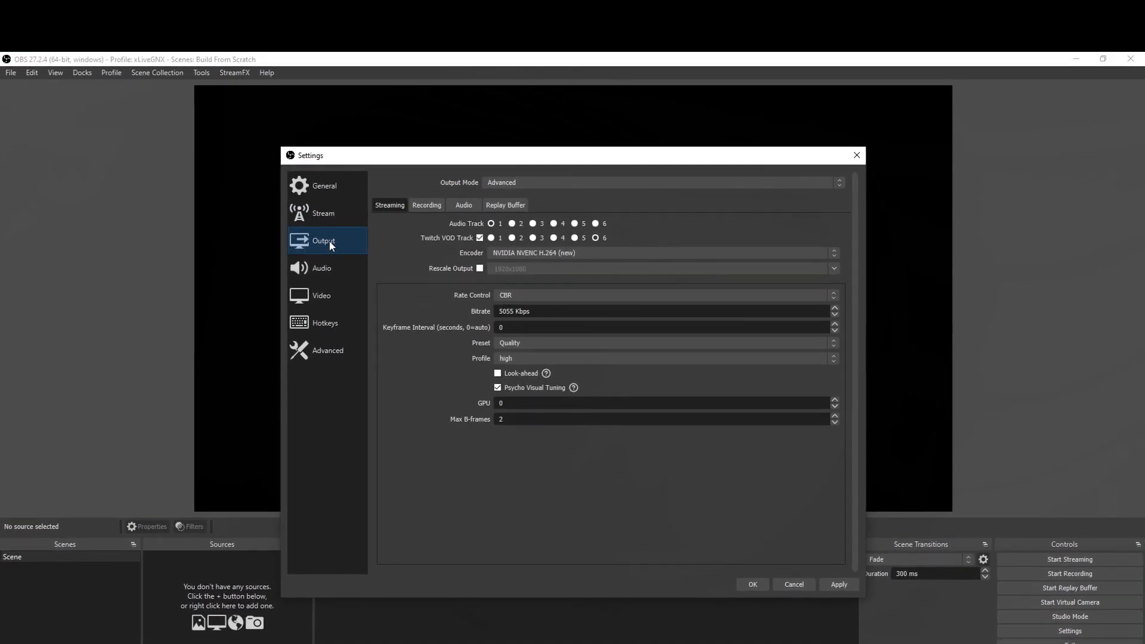
click(661, 182)
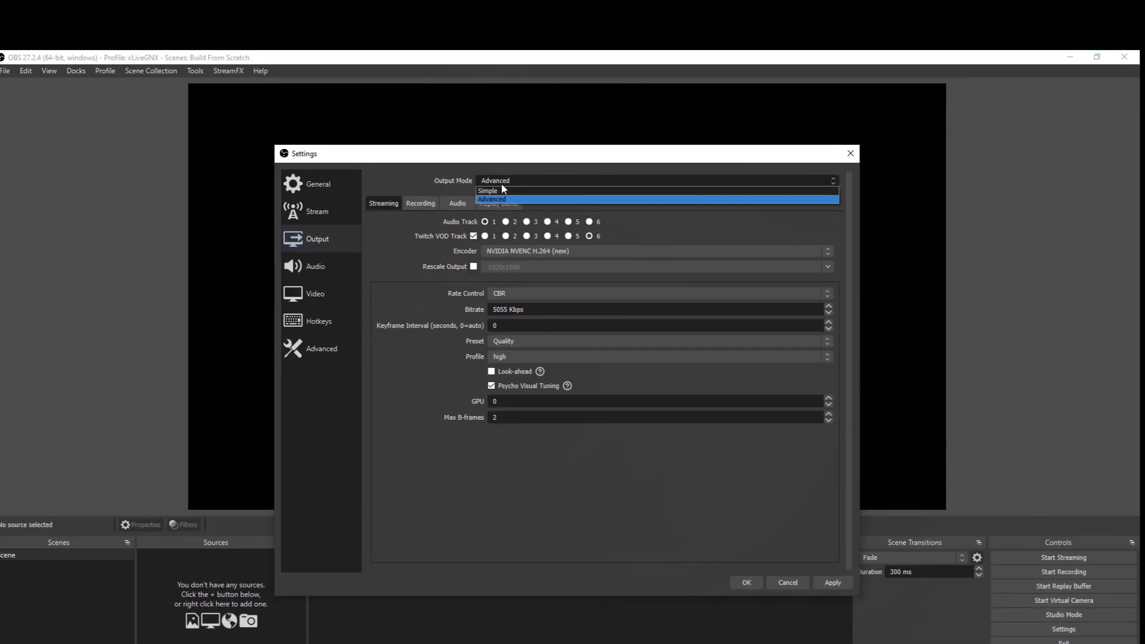
click(490, 199)
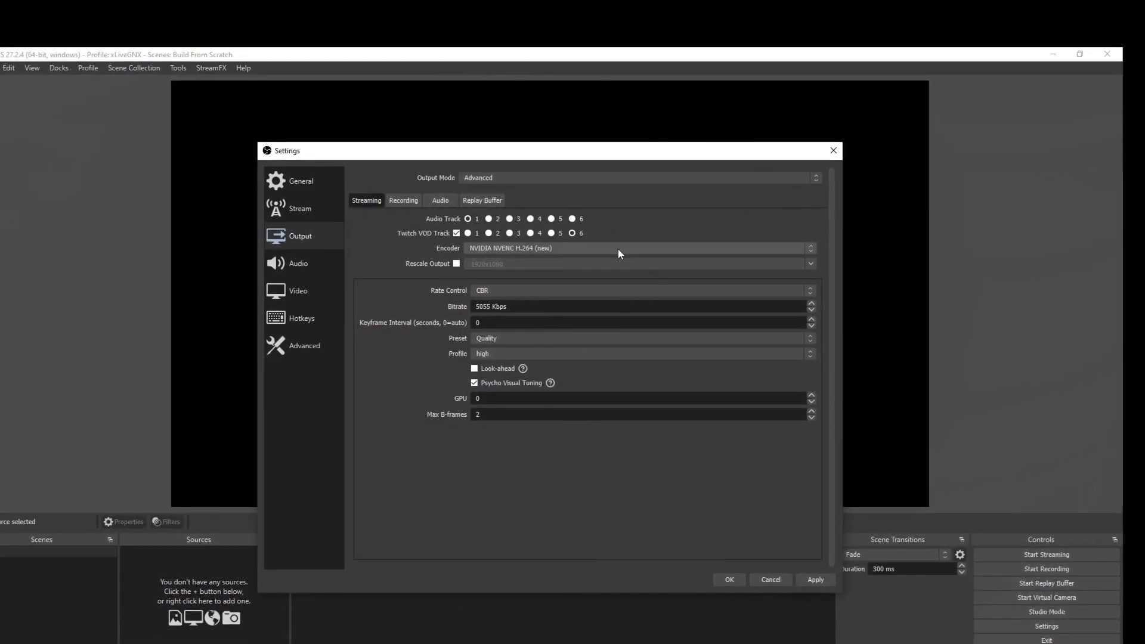
click(618, 248)
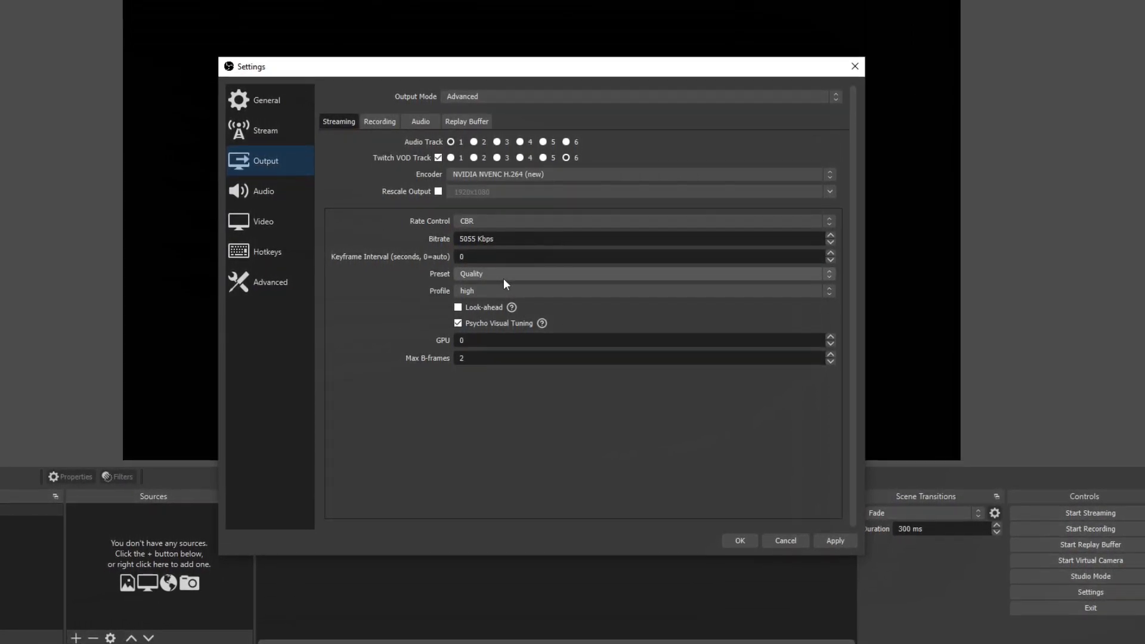
- Try the Low-Latency Performance preset, then settle on the Max Quality encoder preset
click(640, 274)
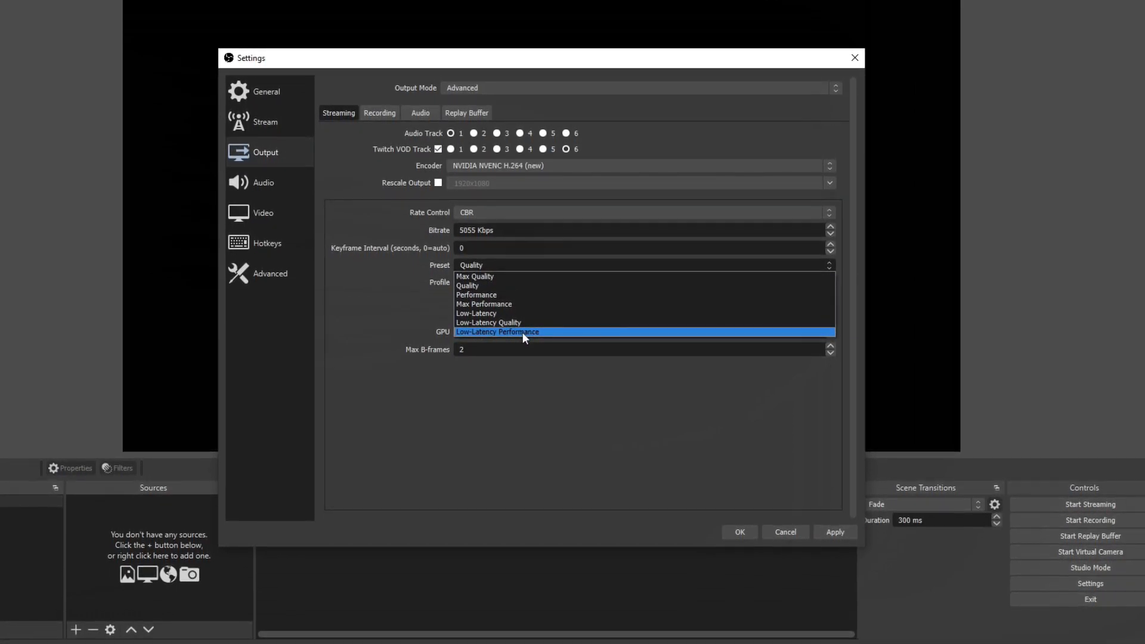
click(496, 332)
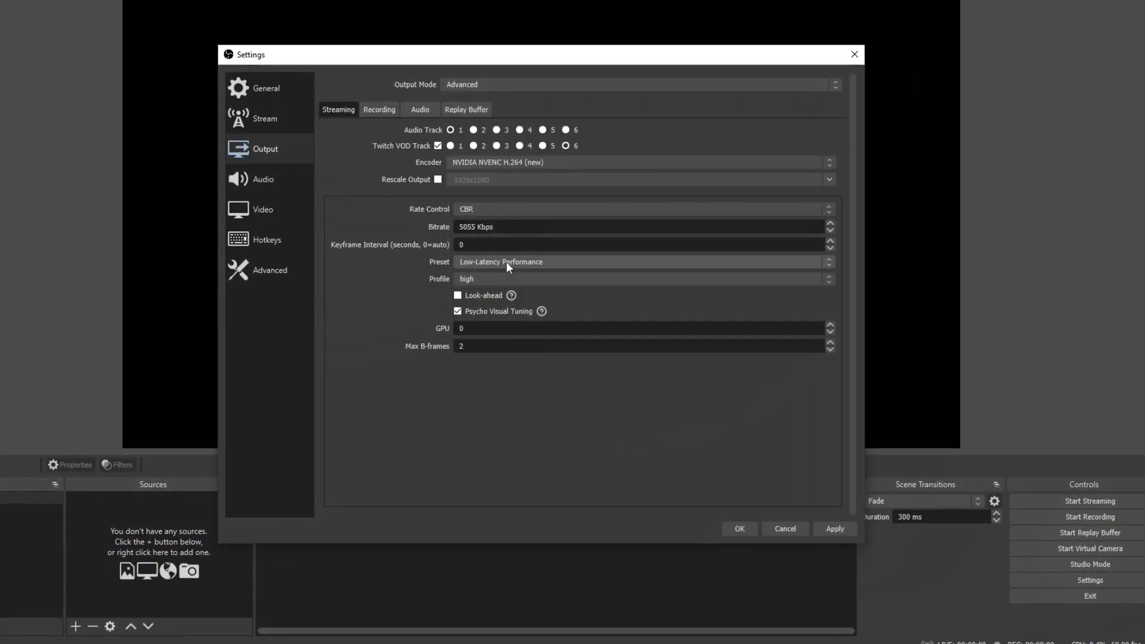
click(643, 261)
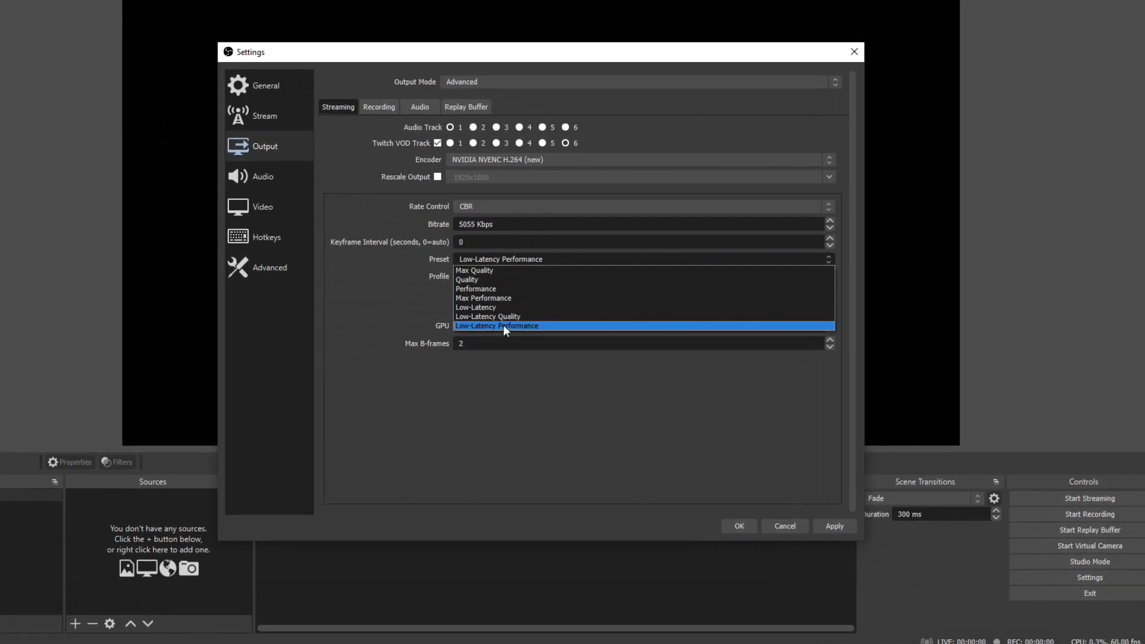
mouse_move(497, 311)
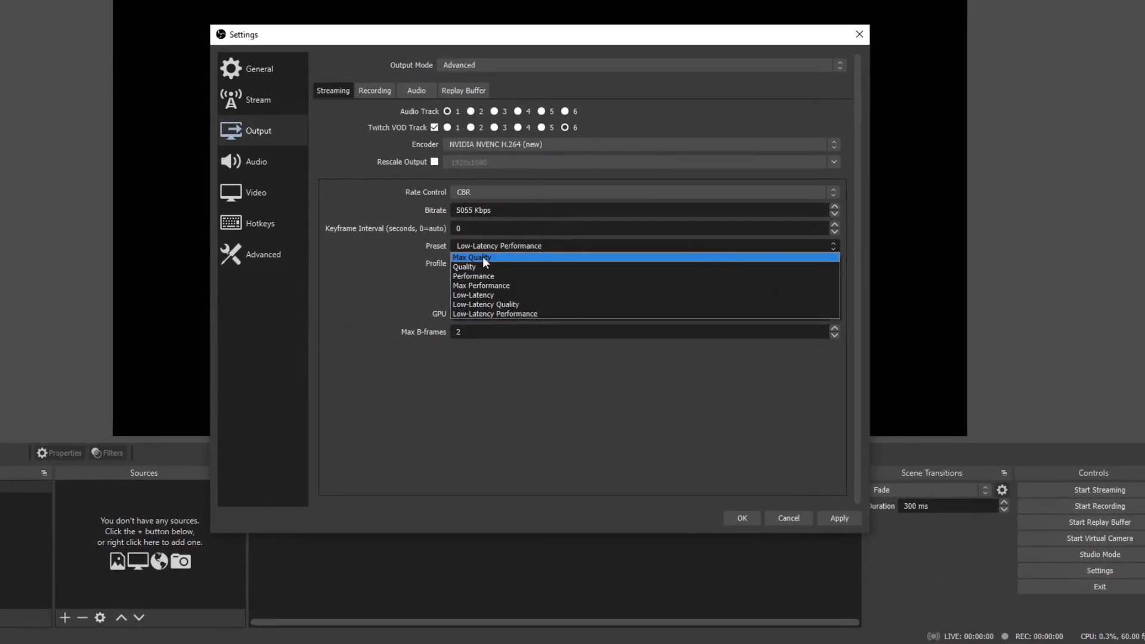
click(473, 256)
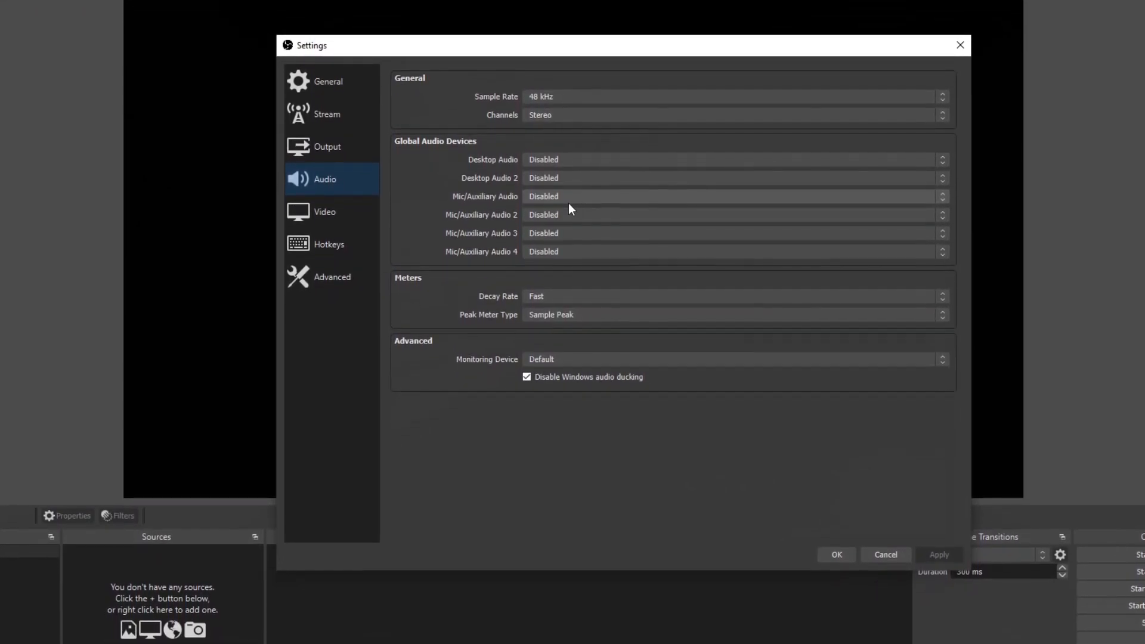
- Set Default desktop audio and the Realtek USB microphone as devices, then go to the Video page
click(730, 159)
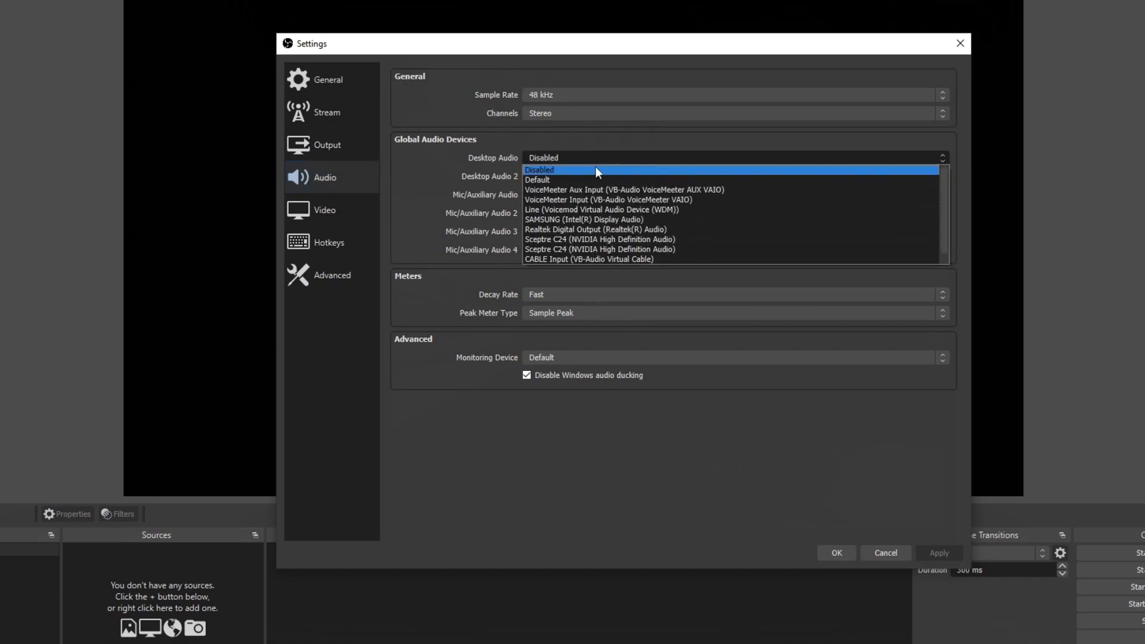
click(538, 180)
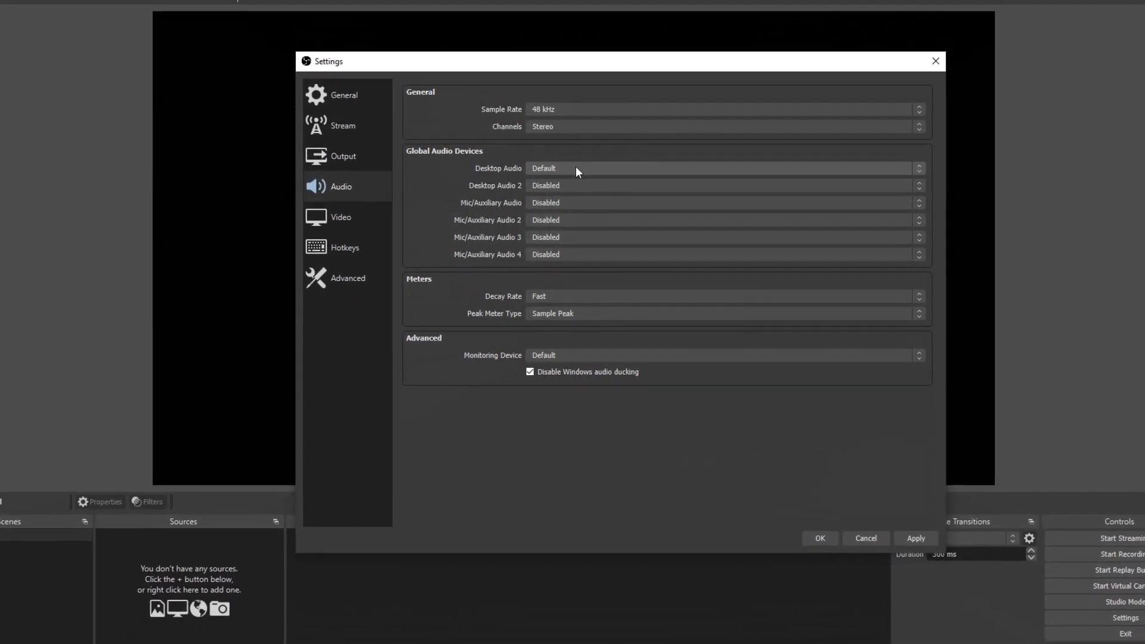
click(722, 203)
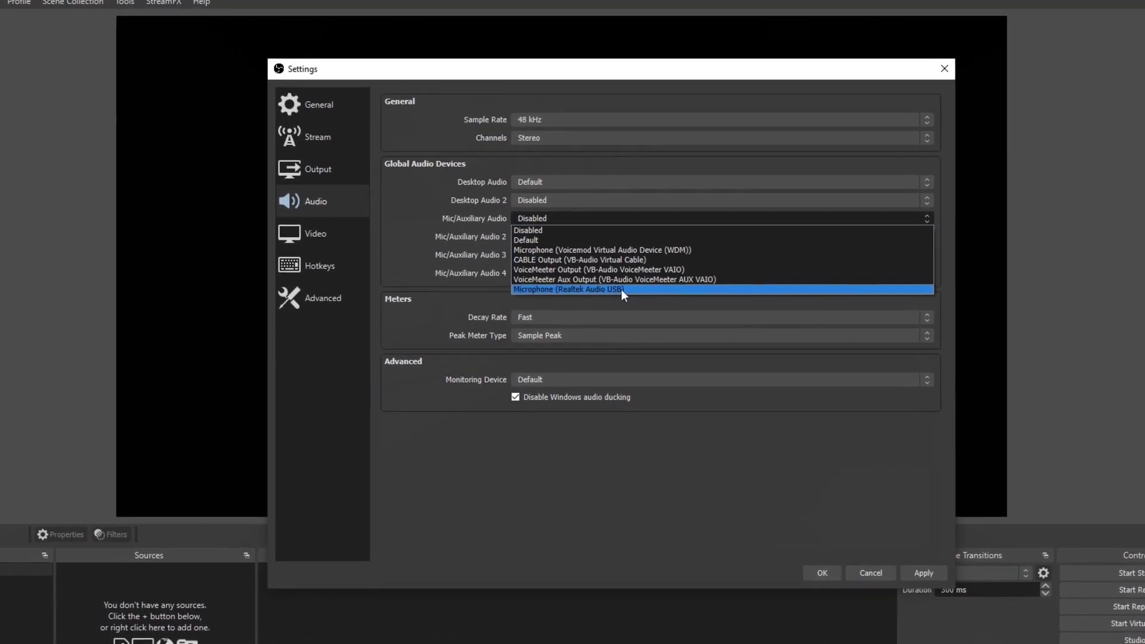
click(570, 289)
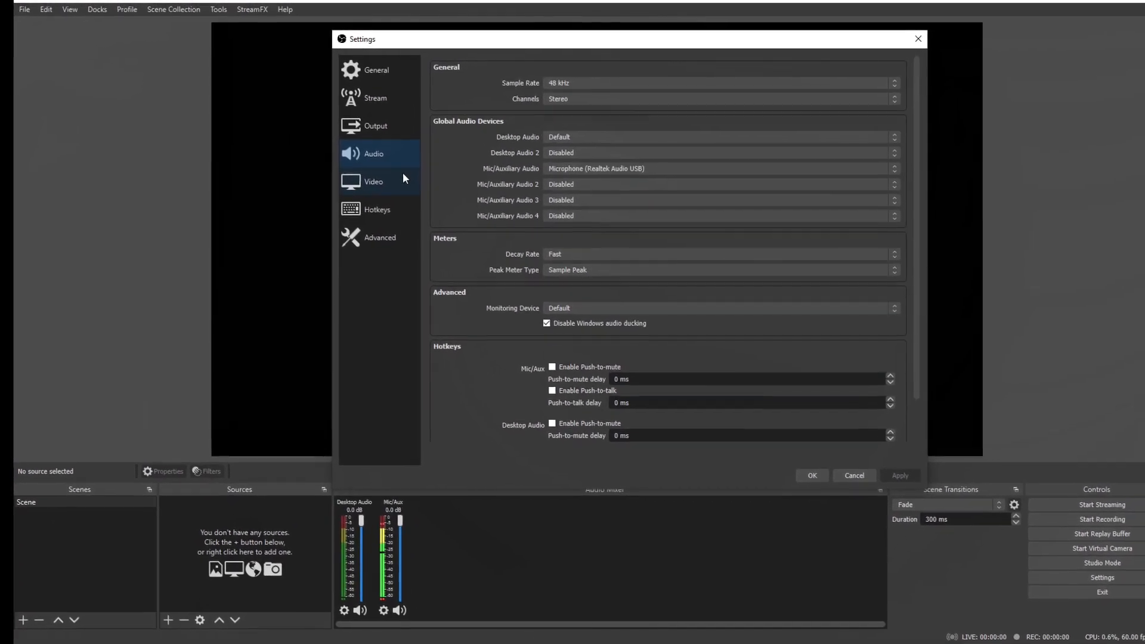
click(372, 182)
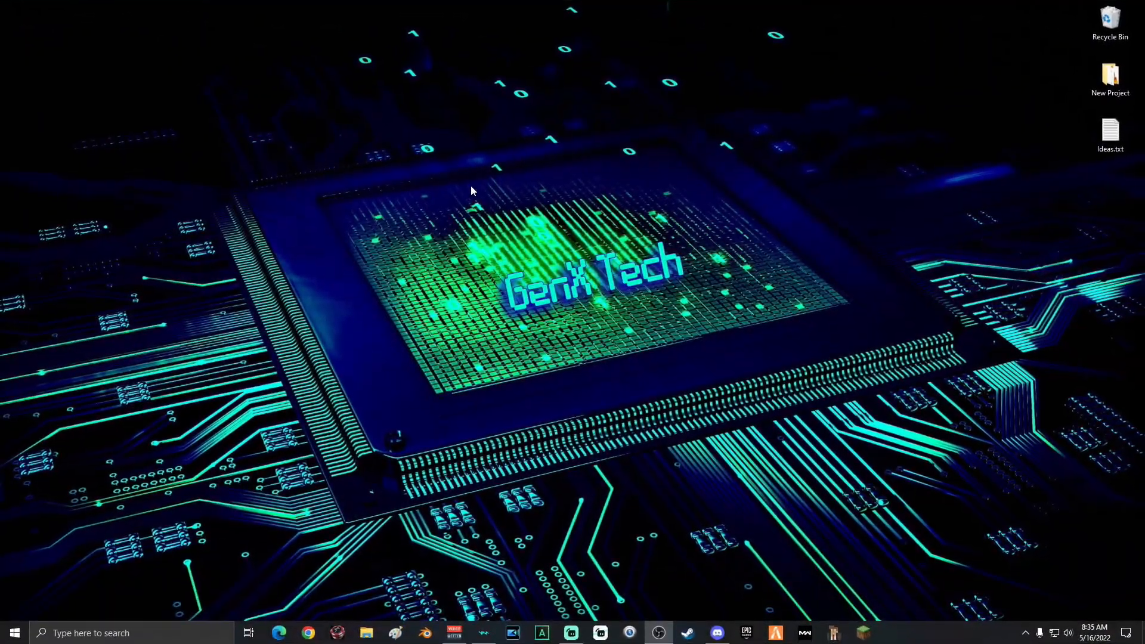
- From the desktop menu open Windows Display settings and check the 1920 × 1080 resolution
right_click(471, 191)
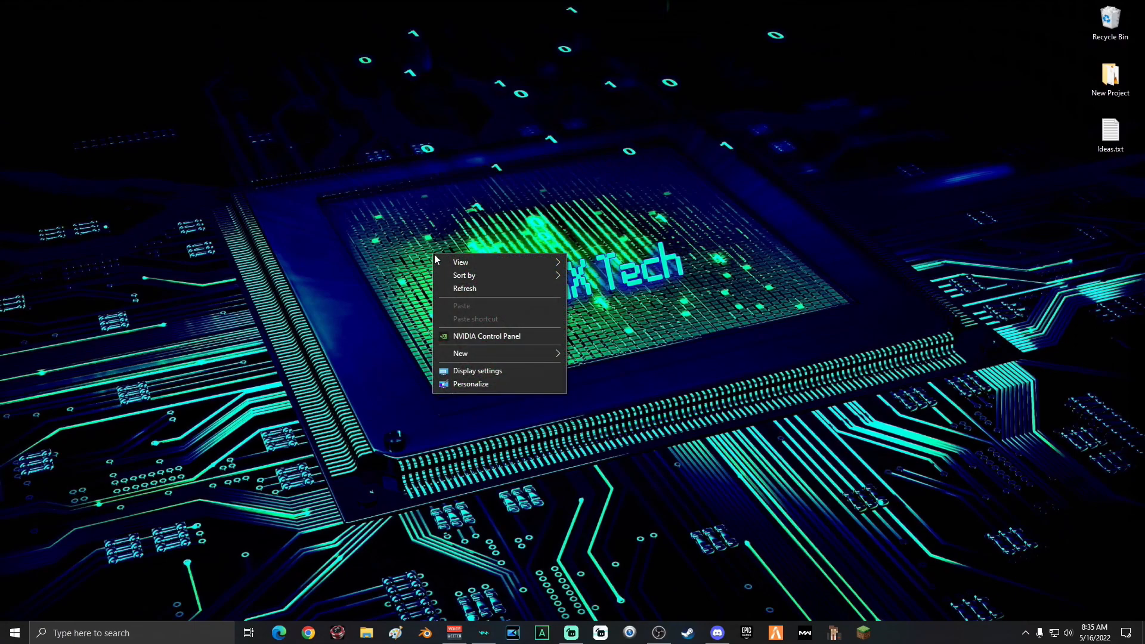
click(508, 379)
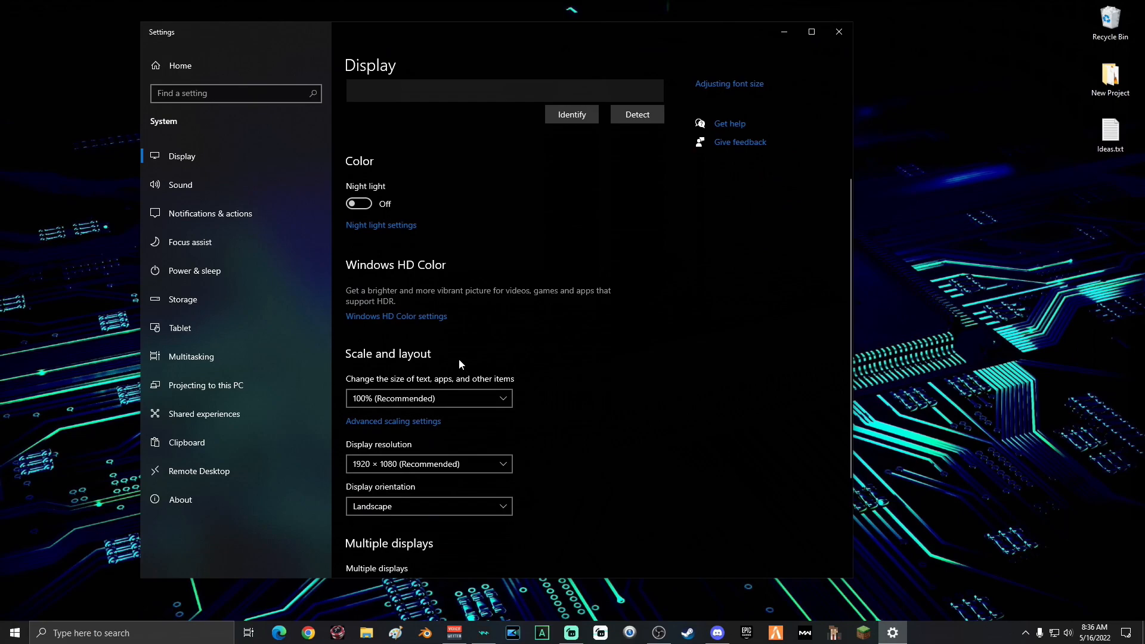
scroll(down, 3)
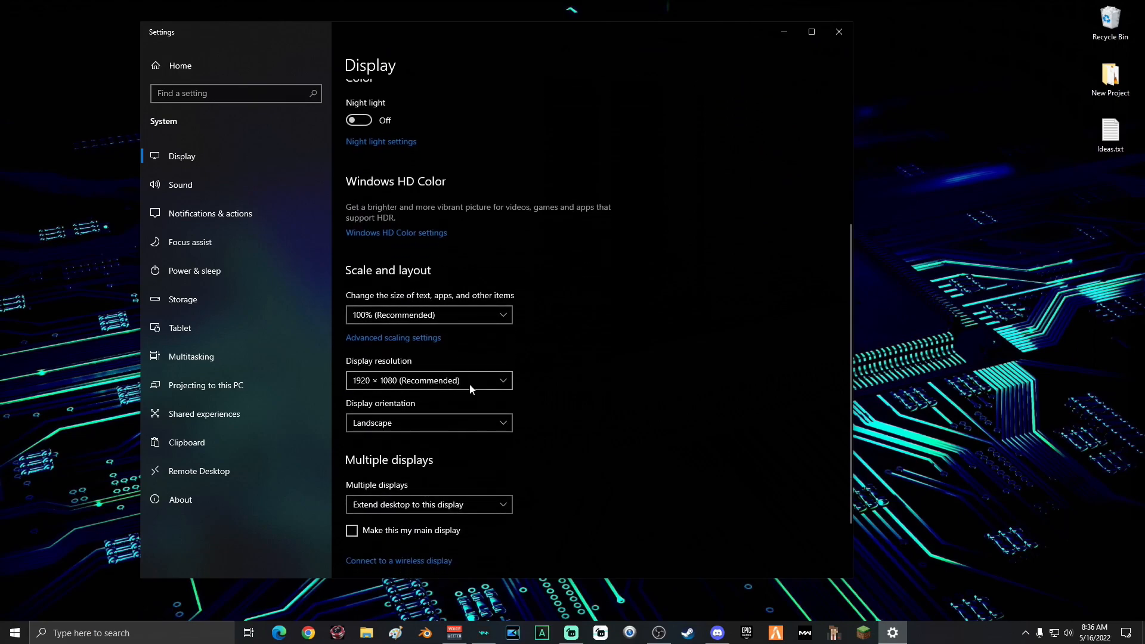
mouse_move(458, 391)
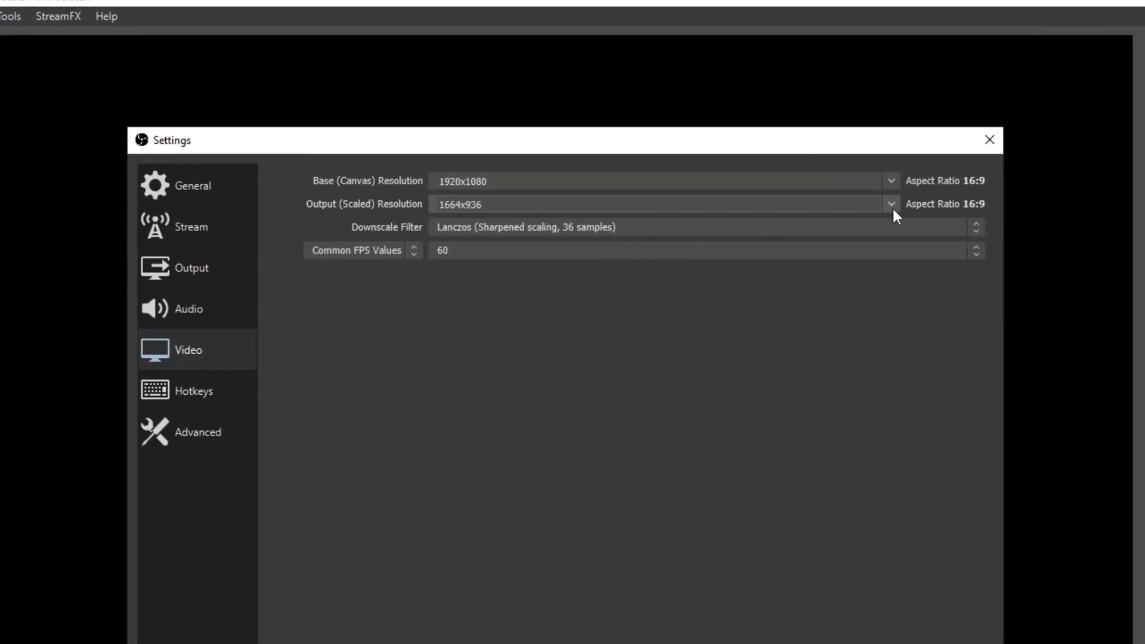
- Review the 1664x936 output resolution, keep the Lanczos downscale filter, and cancel out of Settings
click(890, 204)
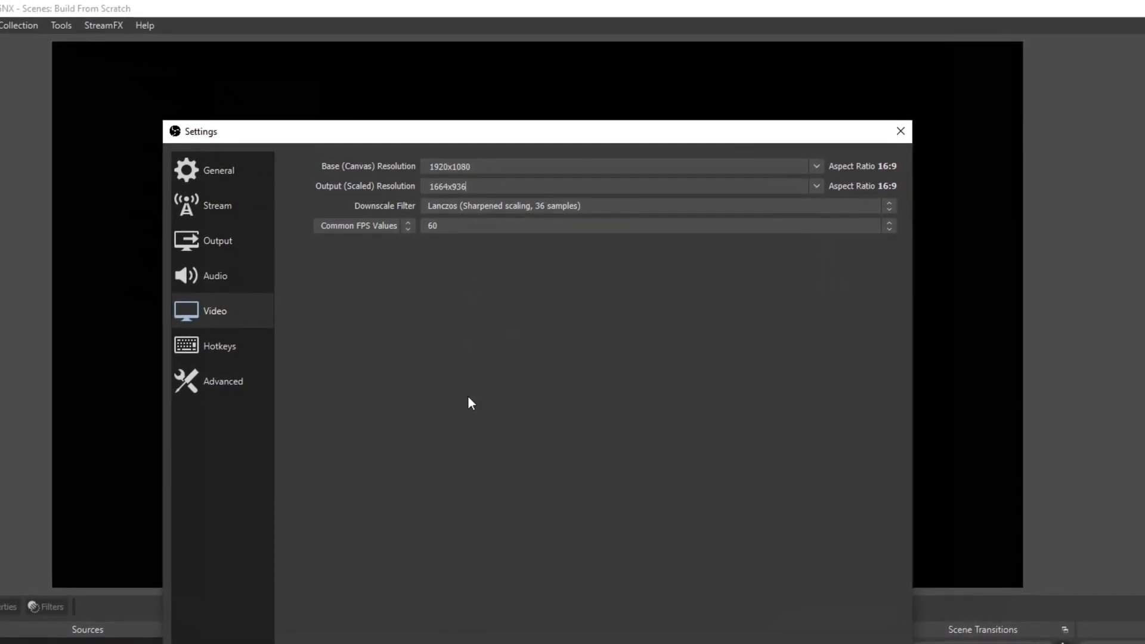
click(815, 186)
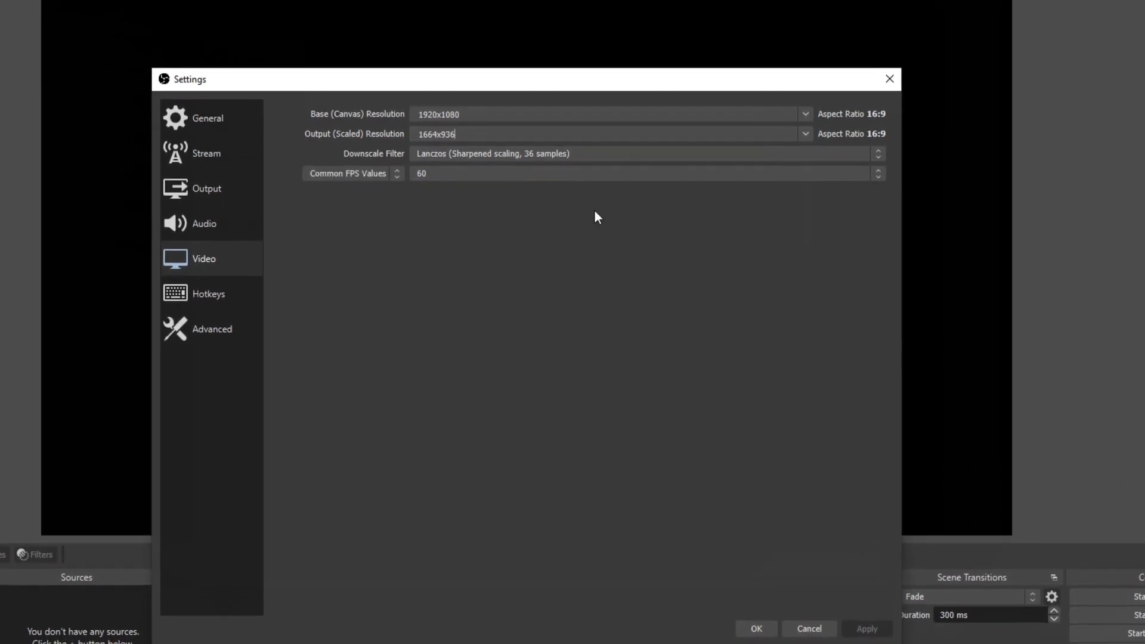
click(643, 154)
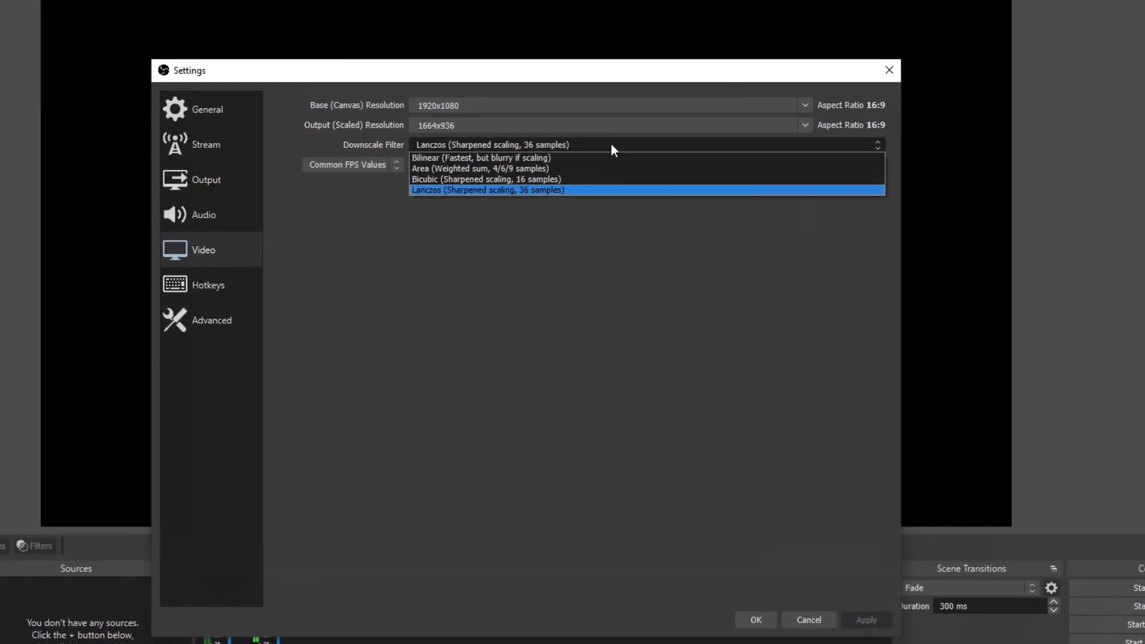
click(487, 190)
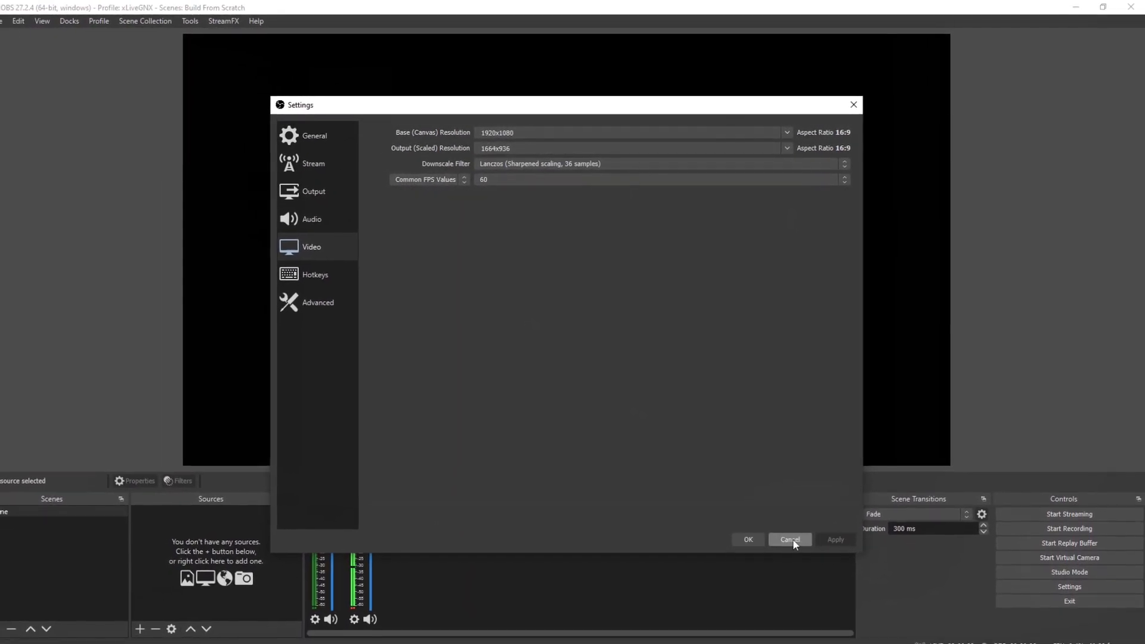
click(788, 539)
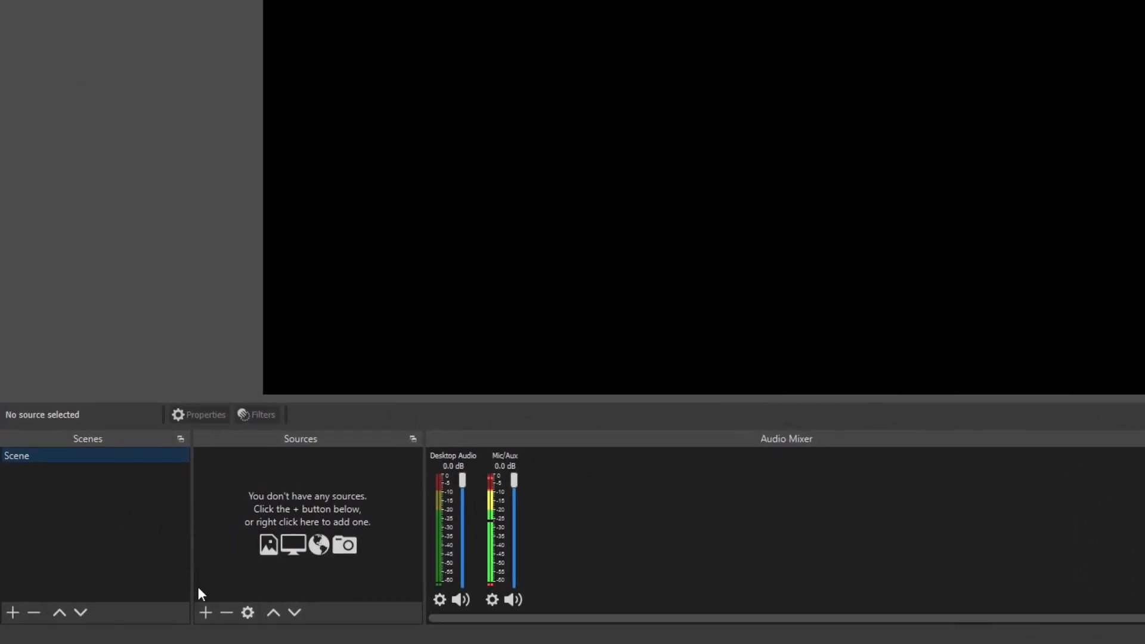
- Add a Display Capture source named Screen1 to the scene and begin another source for Krunker
click(205, 612)
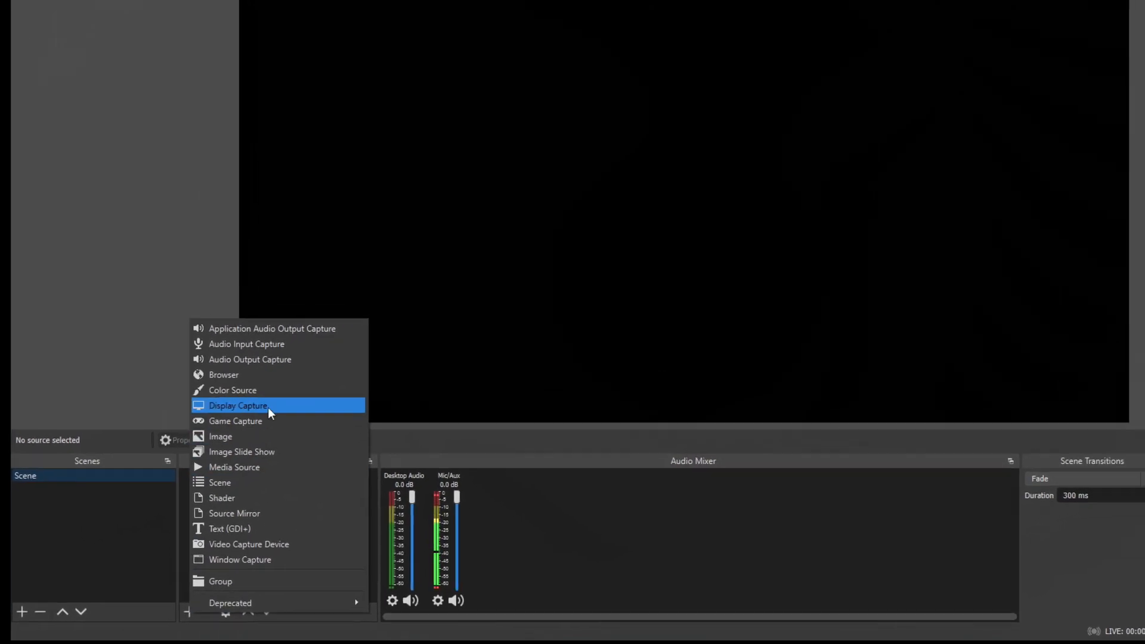
click(237, 406)
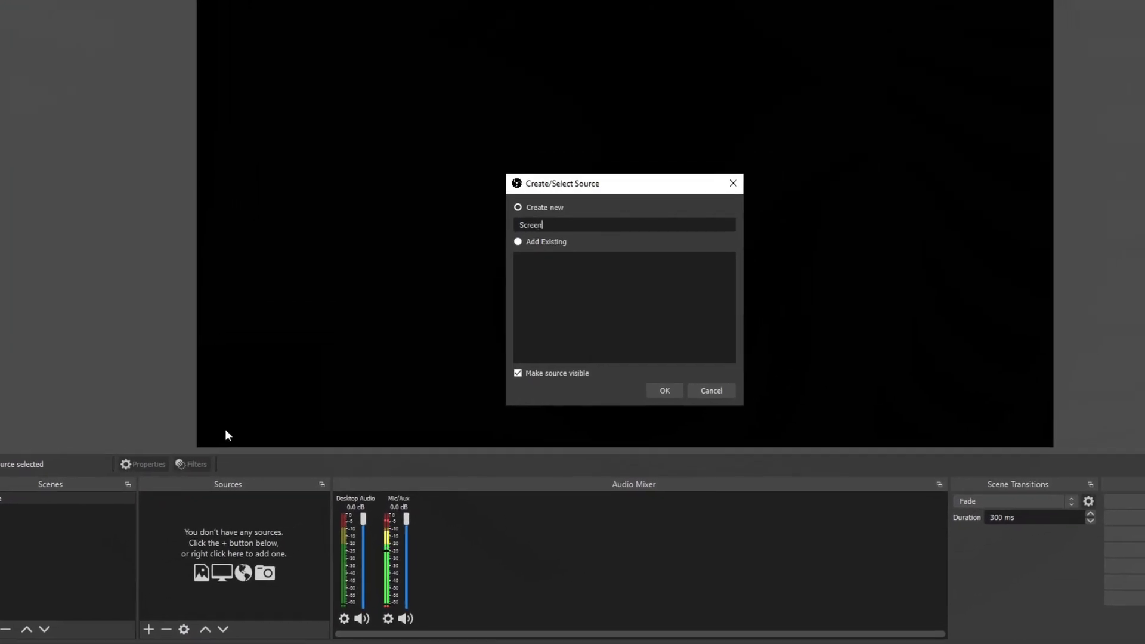
click(663, 390)
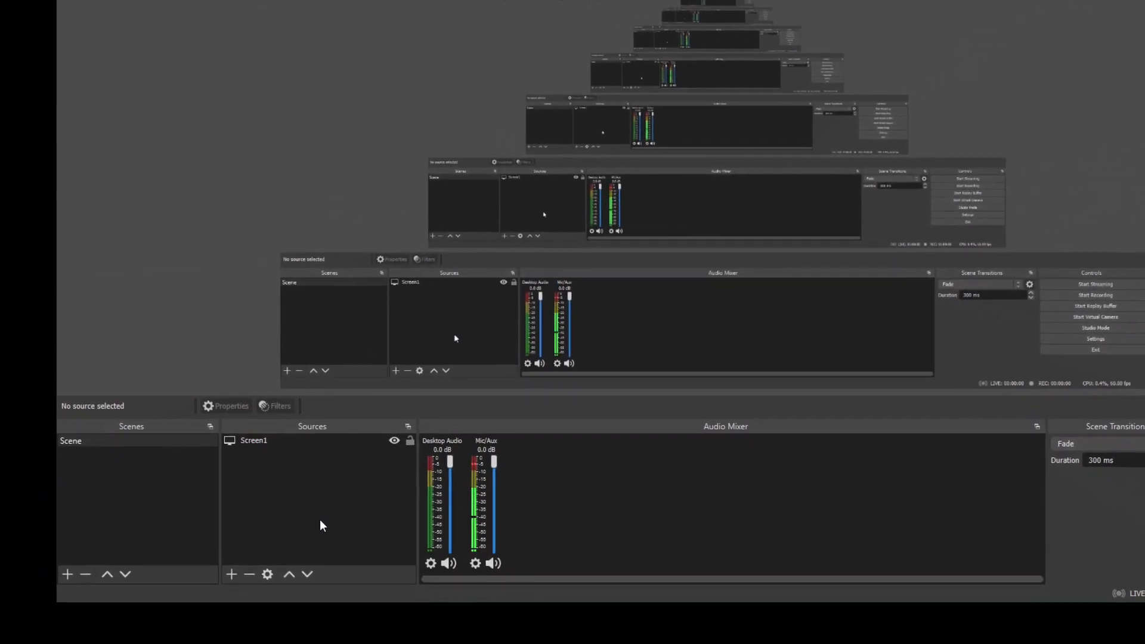
click(231, 573)
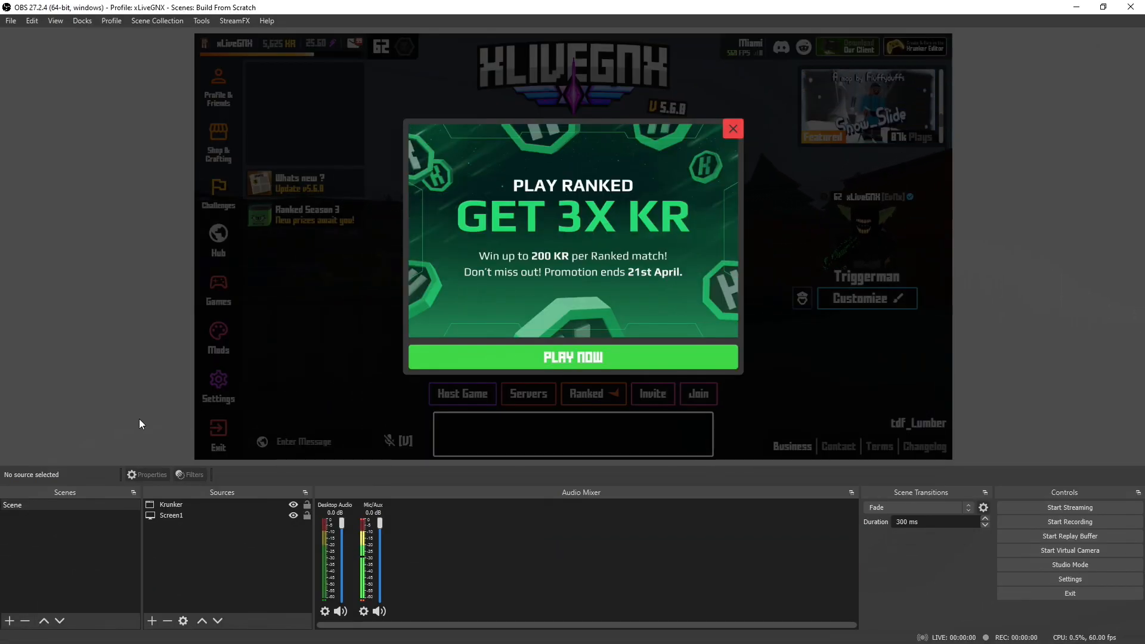
- Select the Krunker window source in the dock and bring up the source type list again
click(170, 515)
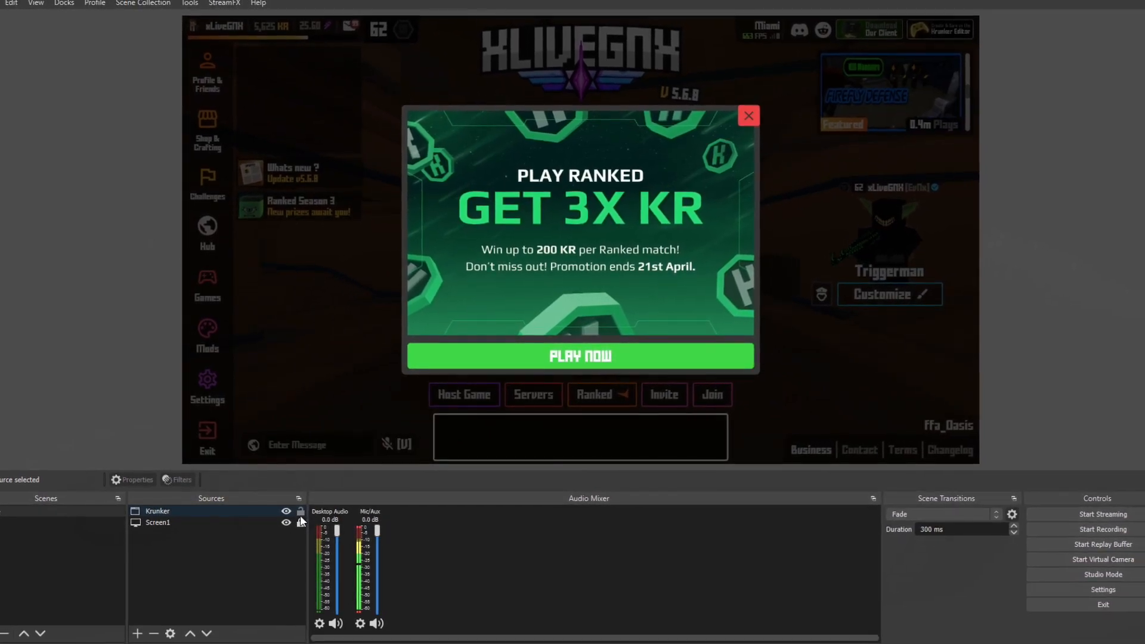
click(157, 511)
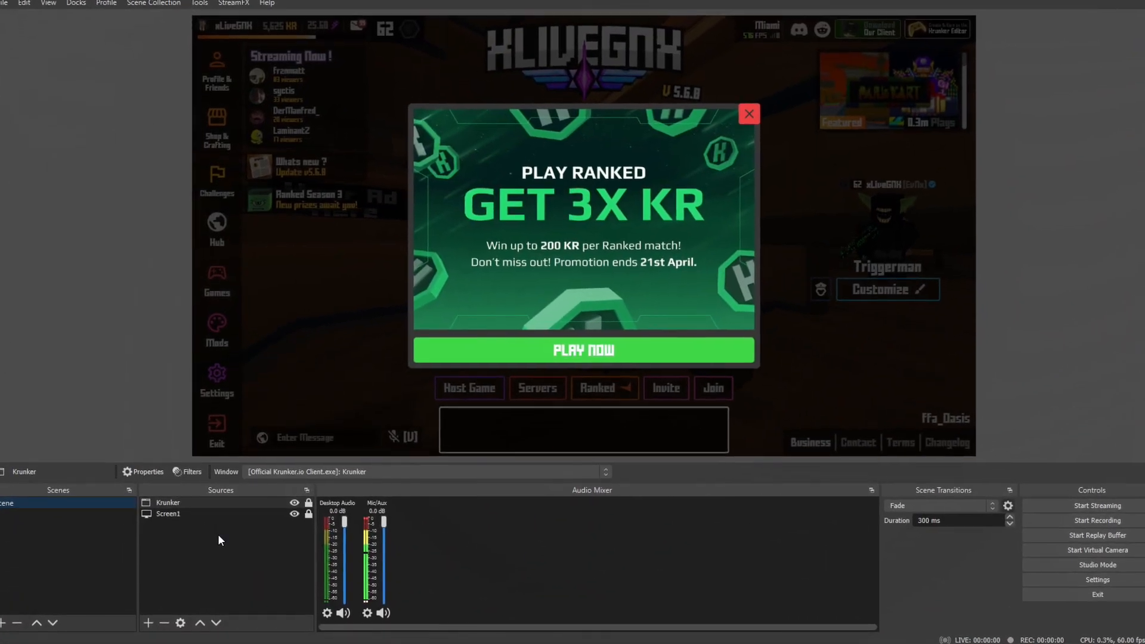
click(148, 623)
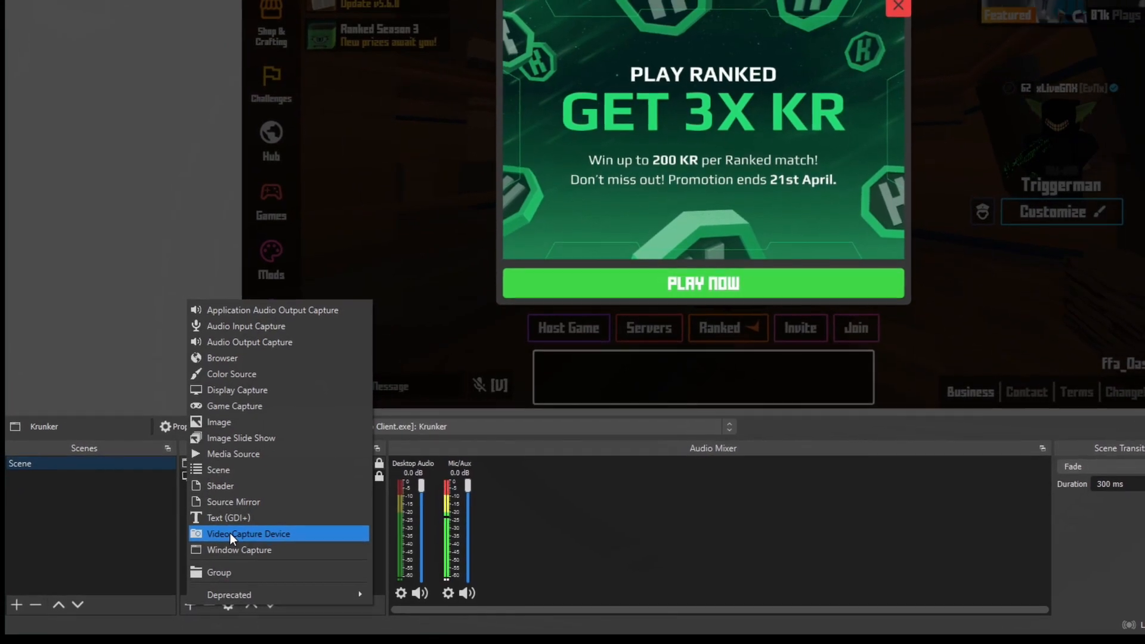
- Add a Video Capture Device named CAMERA 1 using the Sport Cam webcam
click(248, 535)
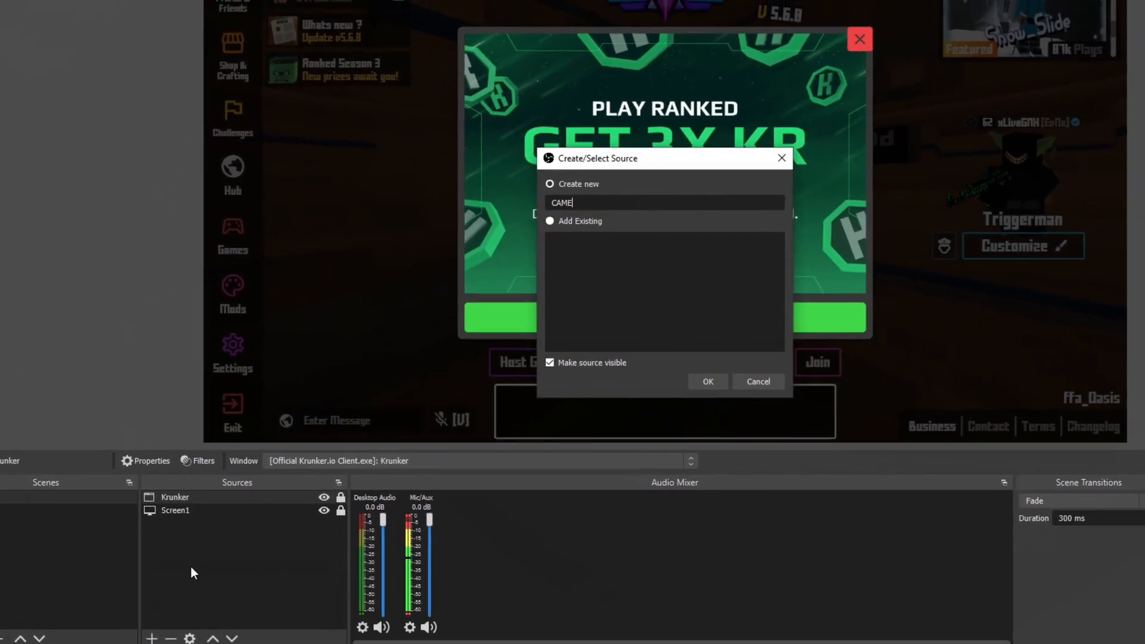
click(706, 382)
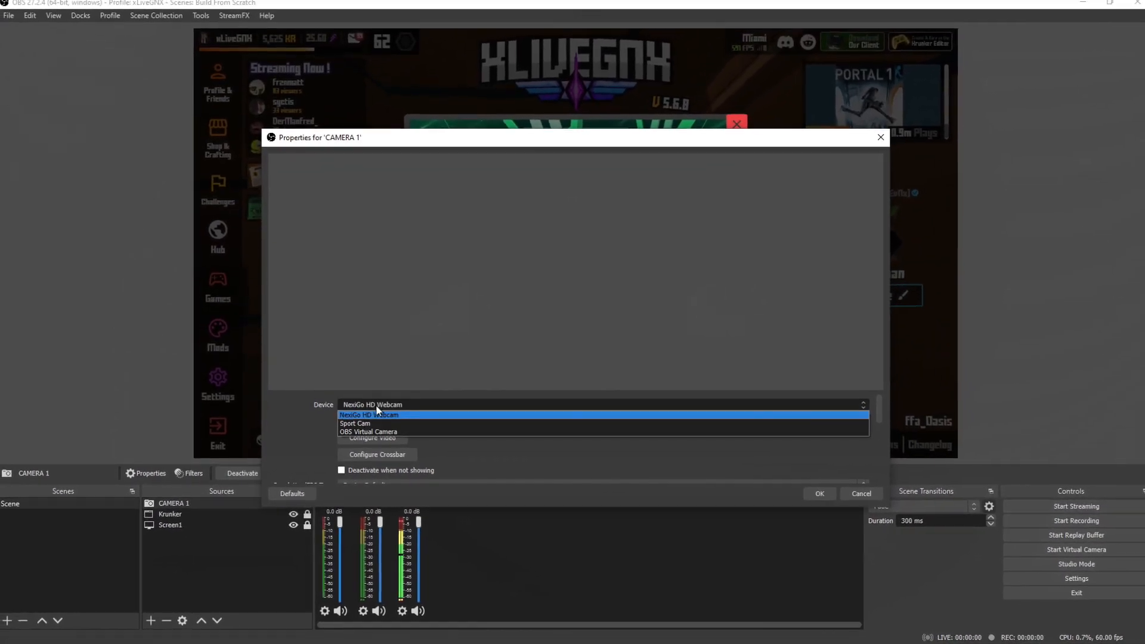
click(356, 424)
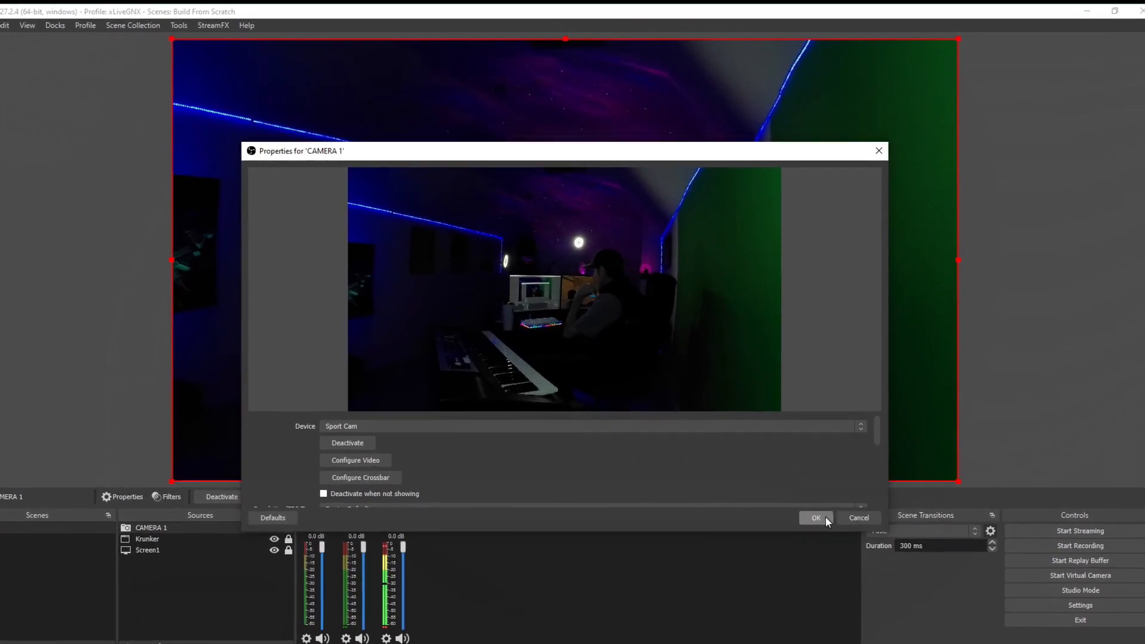
click(816, 517)
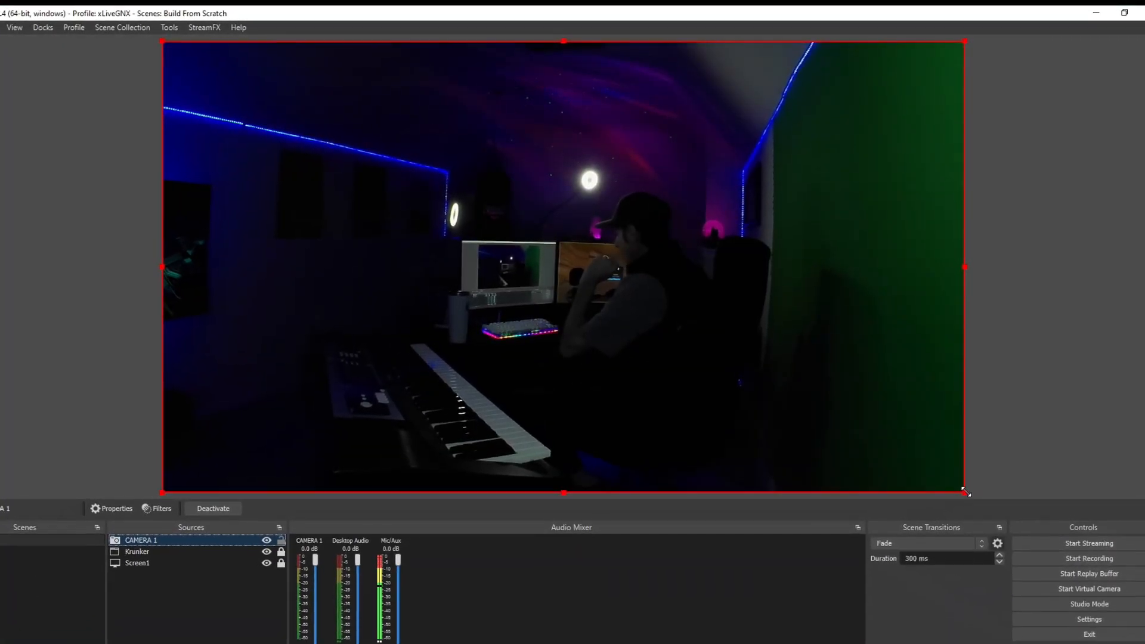